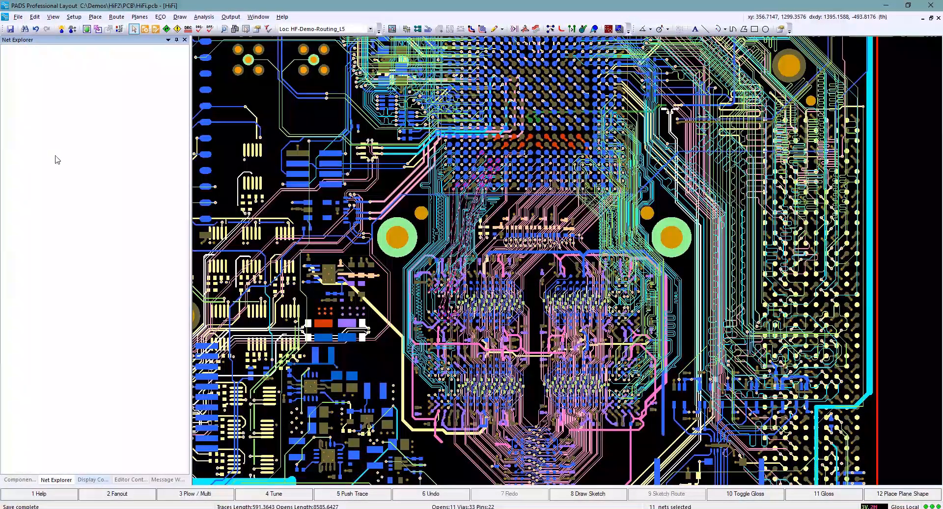
Turn on 'Display Active Routing Layer Only' in the Display Control panel.
click(93, 480)
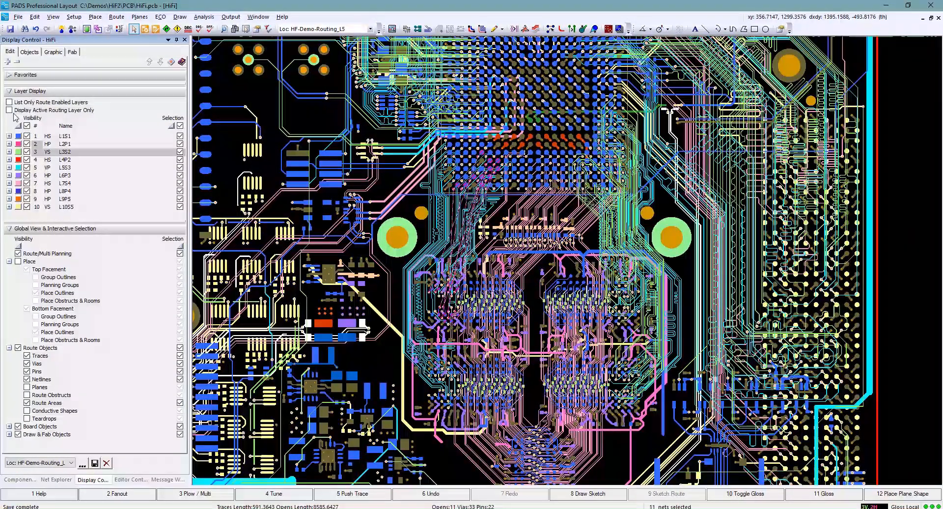
click(8, 110)
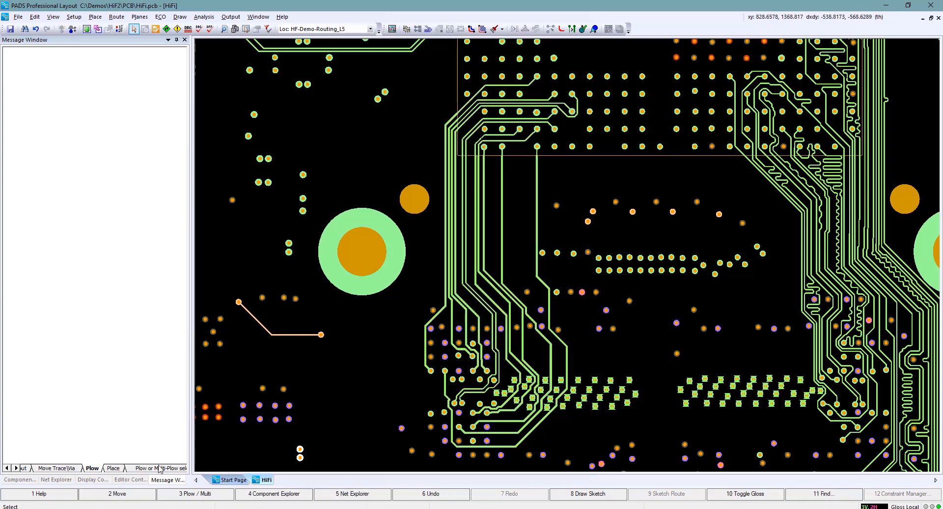
Confirm serpentine tuning rules: irregular height, 3 th spacing, 50 th maximum height.
click(129, 479)
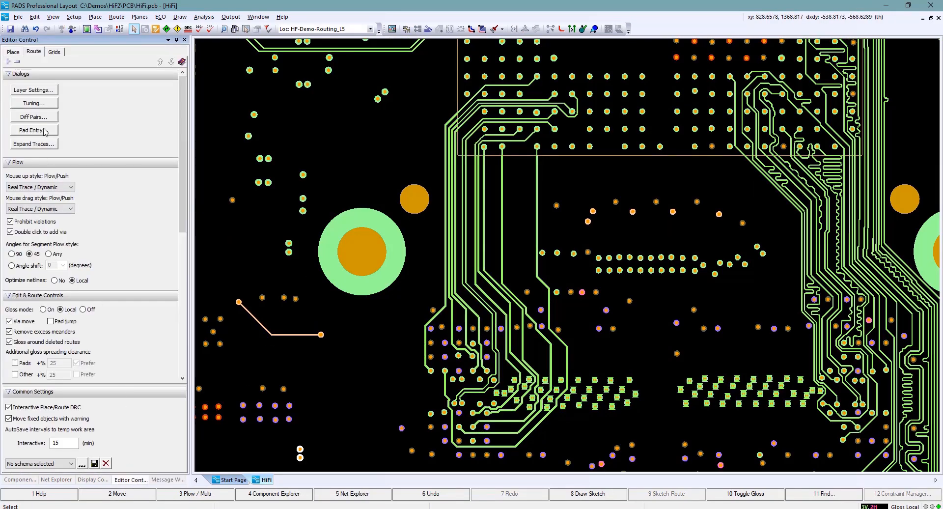
click(33, 103)
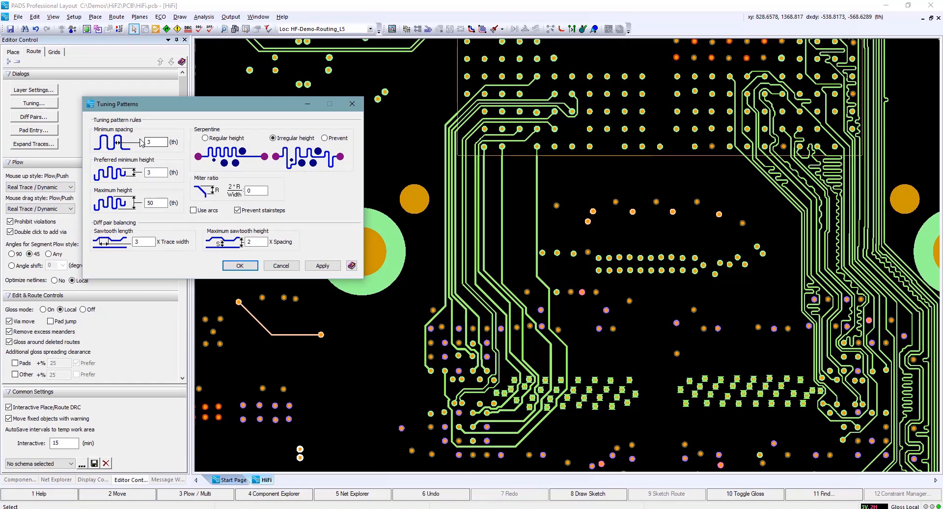
mouse_move(151, 236)
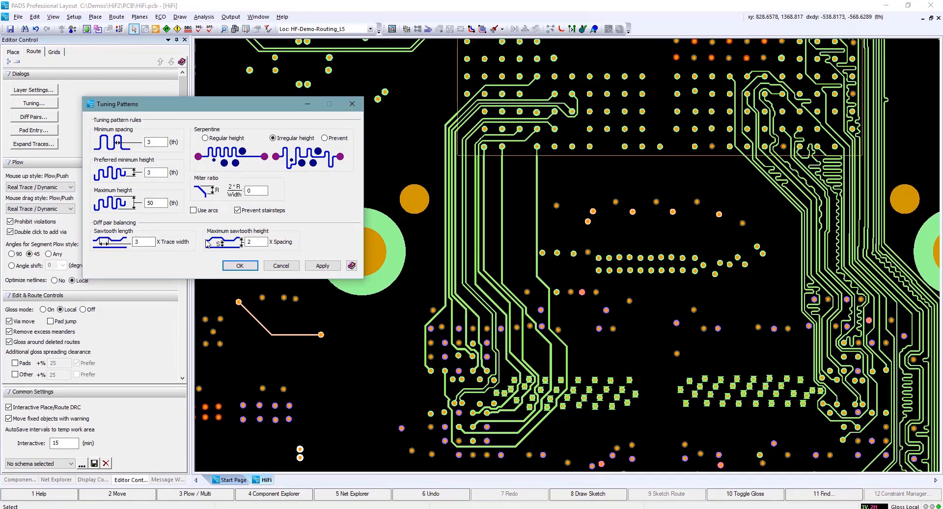
mouse_move(305, 179)
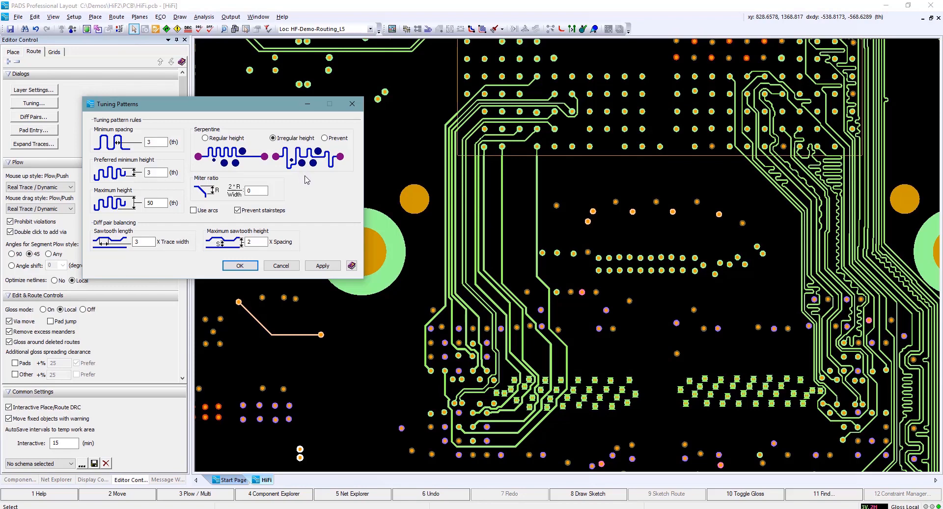
mouse_move(306, 252)
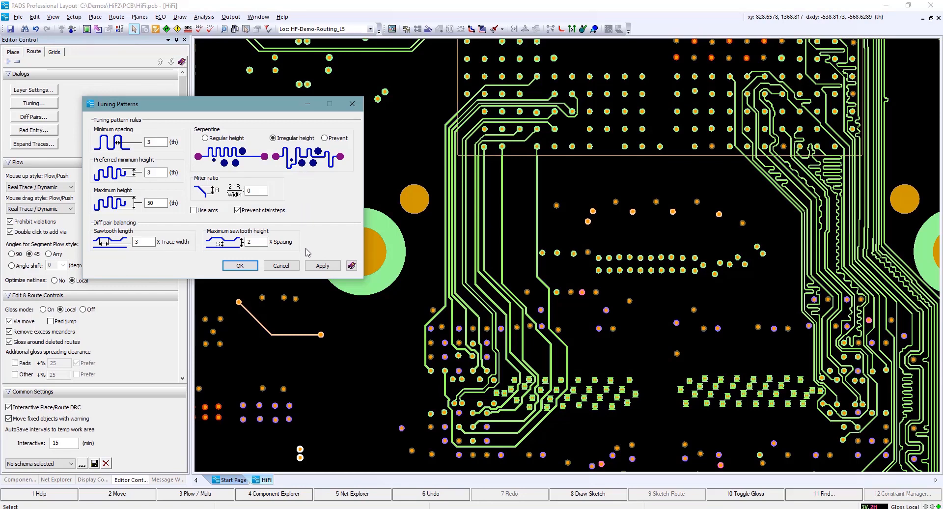
mouse_move(305, 253)
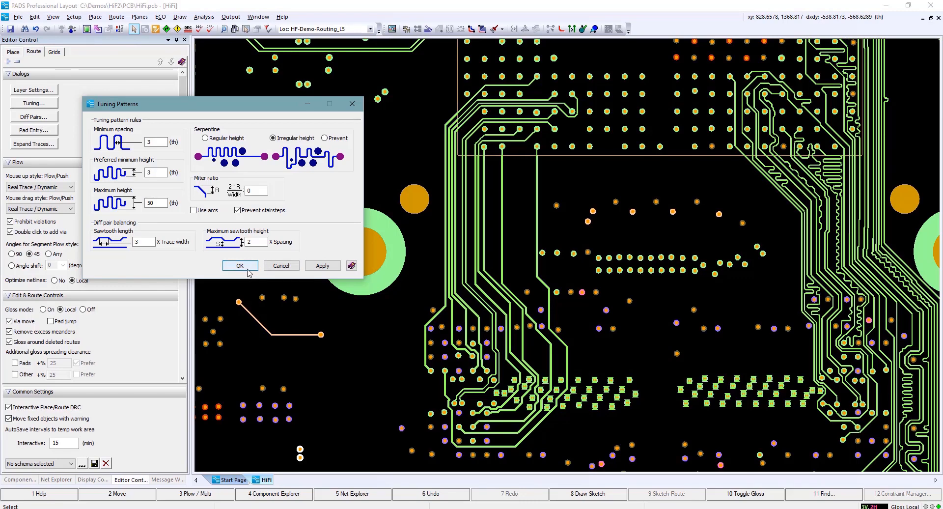
click(239, 265)
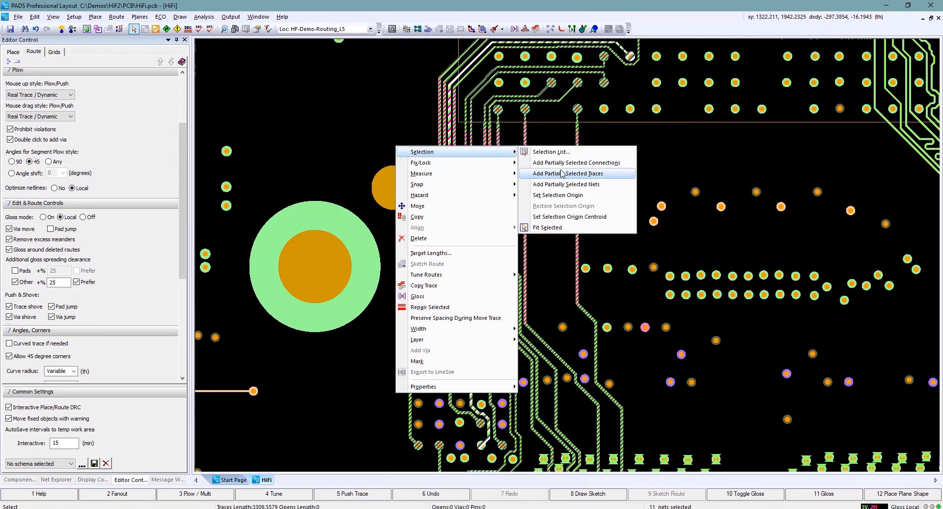
Extend the selection to the full DDR data traces, gloss them, and bring up the tuning actions.
click(569, 174)
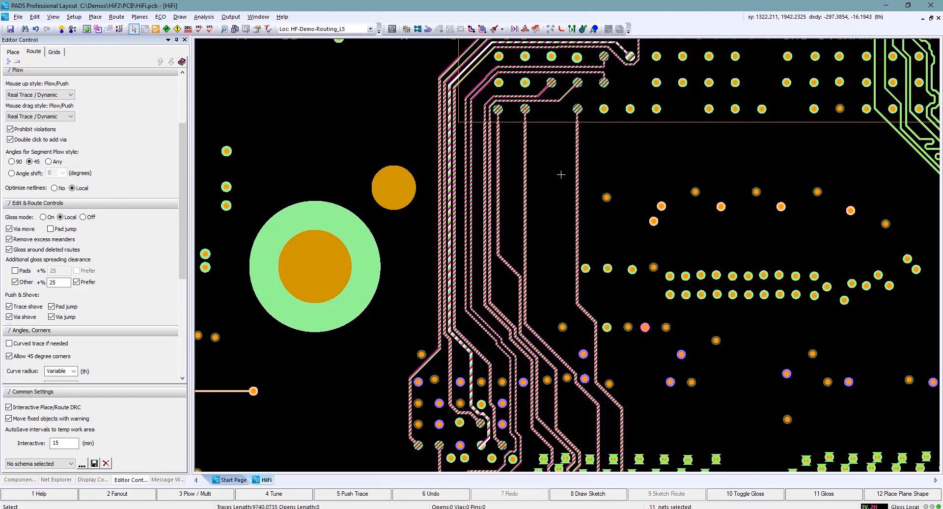
click(823, 494)
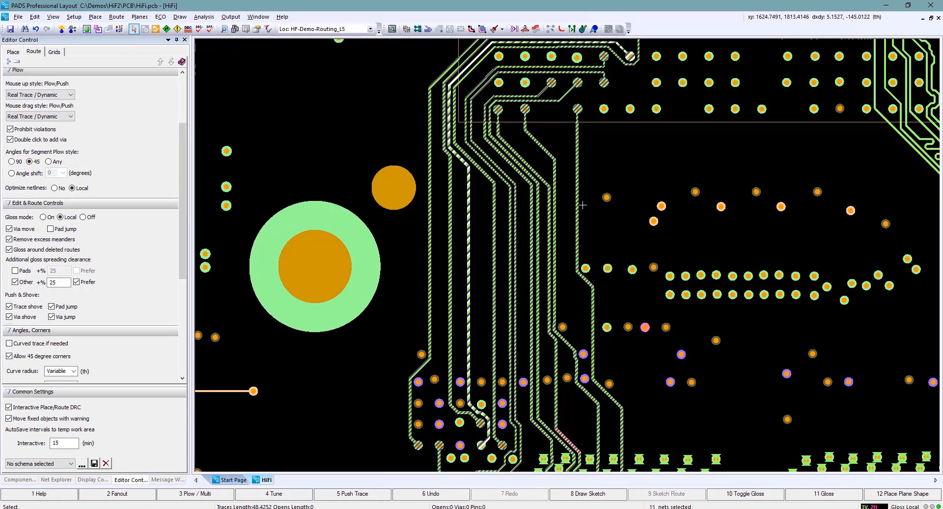
mouse_move(590, 145)
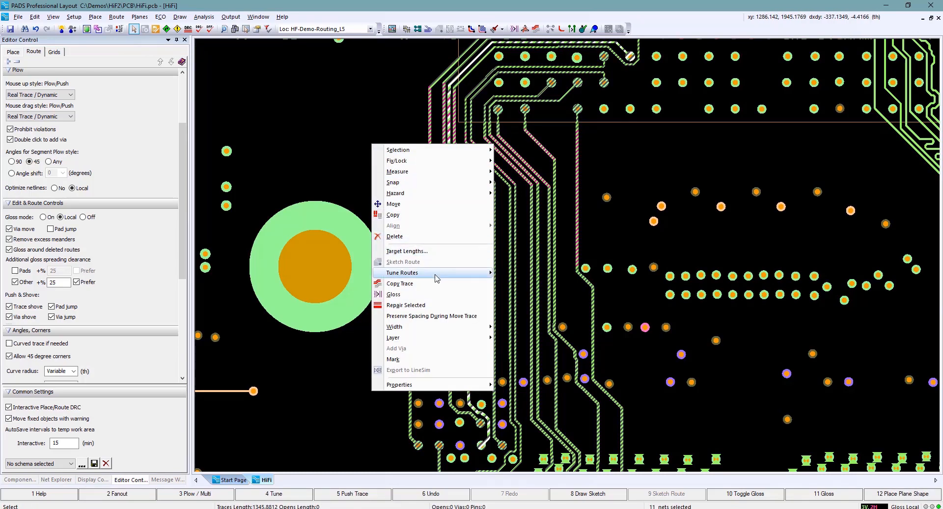
mouse_move(475, 279)
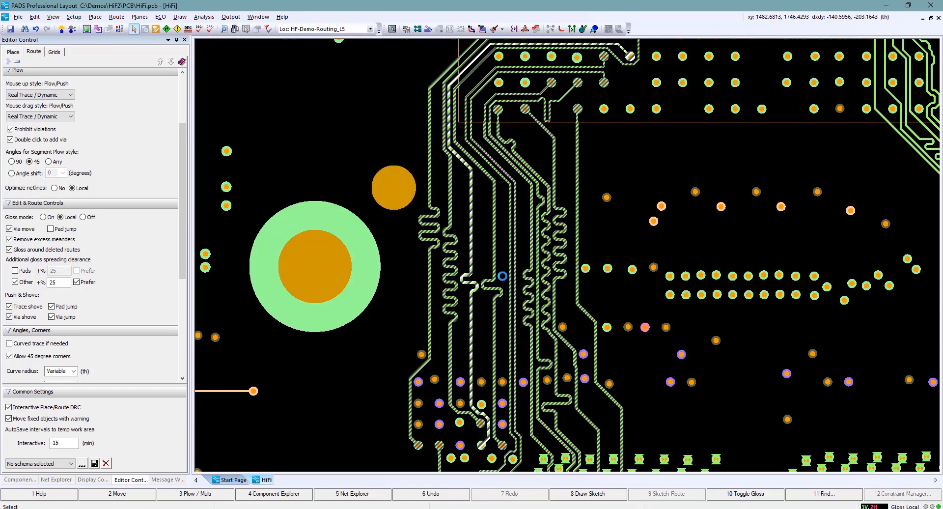
right_click(502, 277)
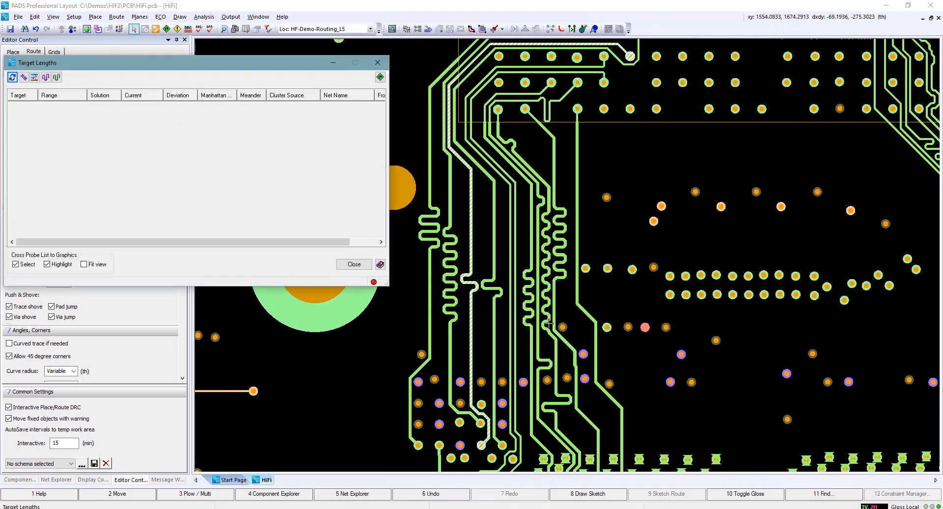
mouse_move(448, 182)
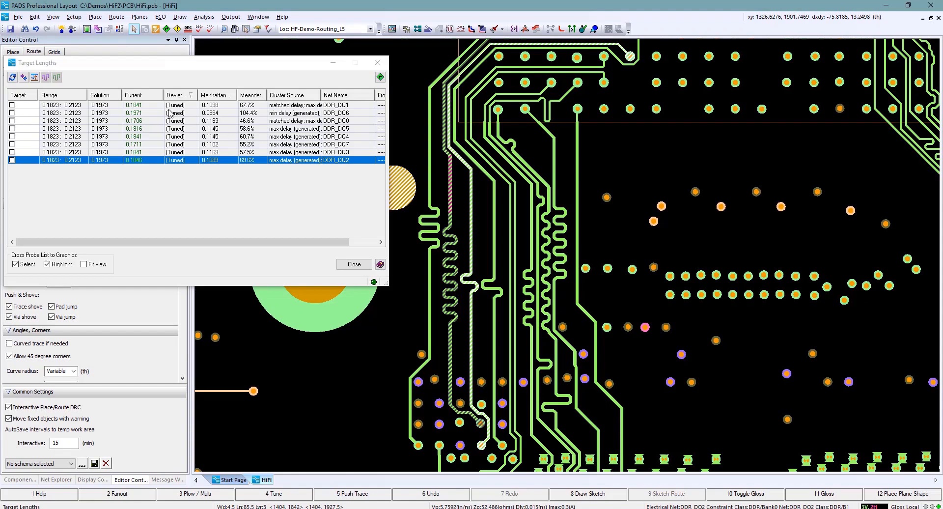
Select the DQS cluster and sync the Target Lengths list to check its tuning.
click(510, 228)
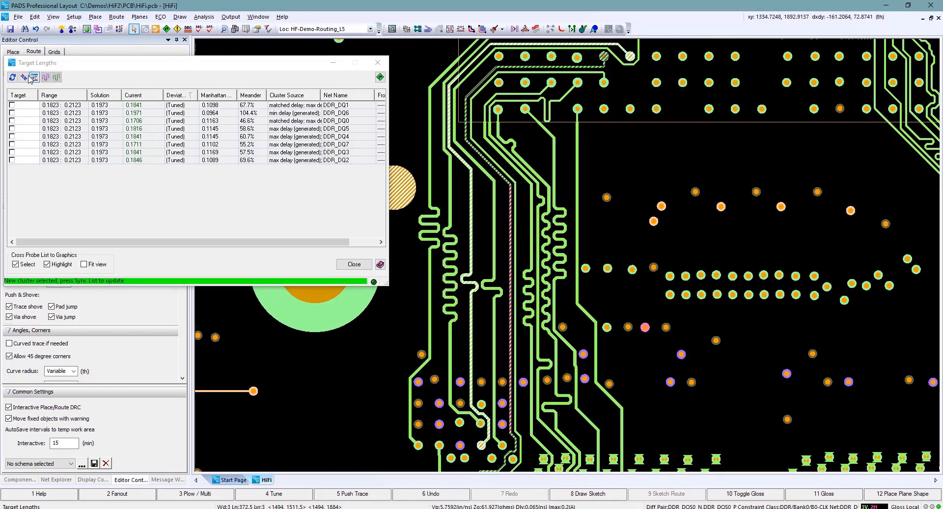
click(24, 77)
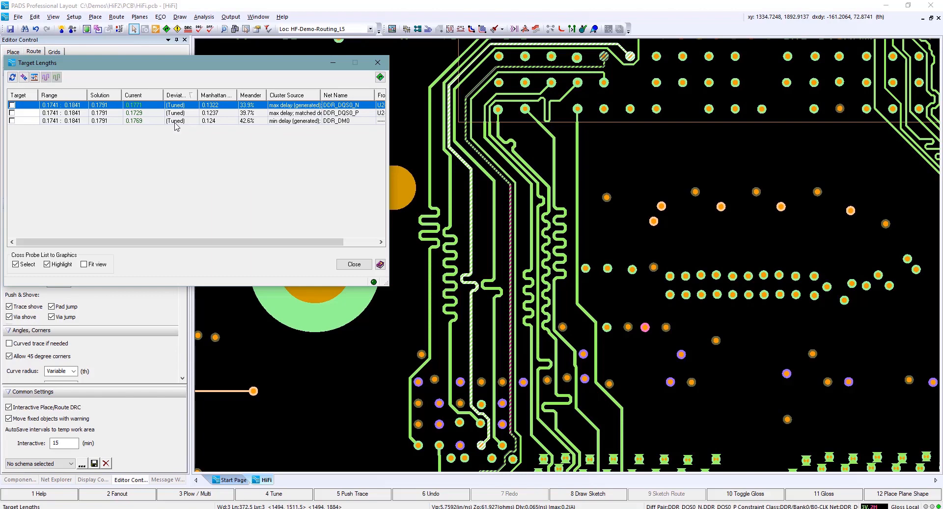
mouse_move(539, 118)
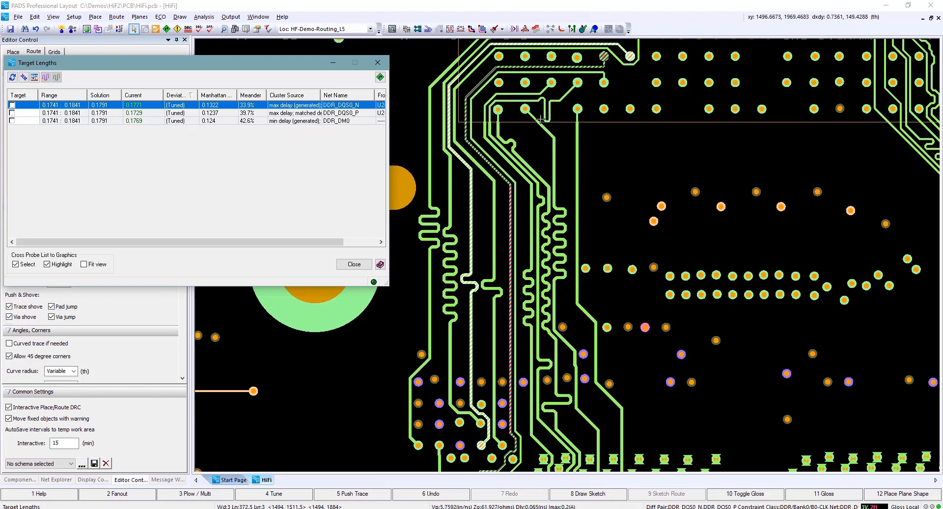
mouse_move(548, 69)
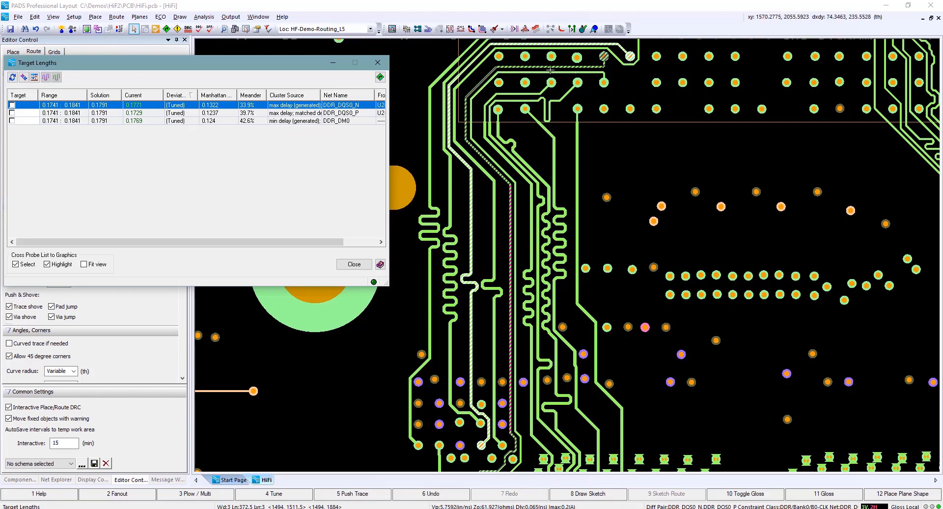
mouse_move(375, 62)
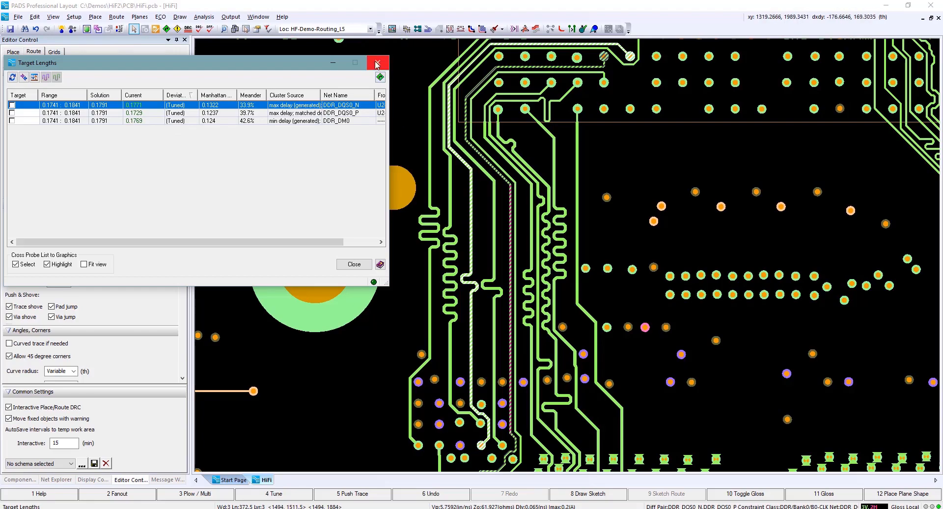